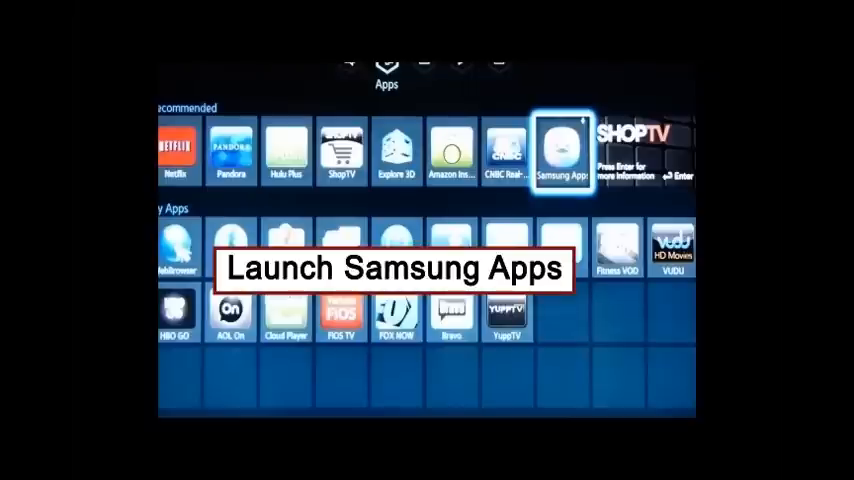
# Step: Launch the Samsung Apps store from the Smart Hub apps screen
pyautogui.click(562, 150)
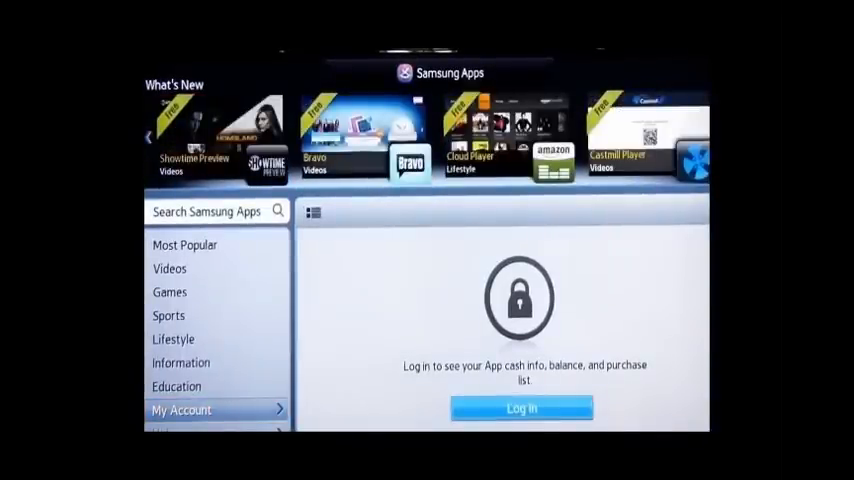
pyautogui.click(520, 408)
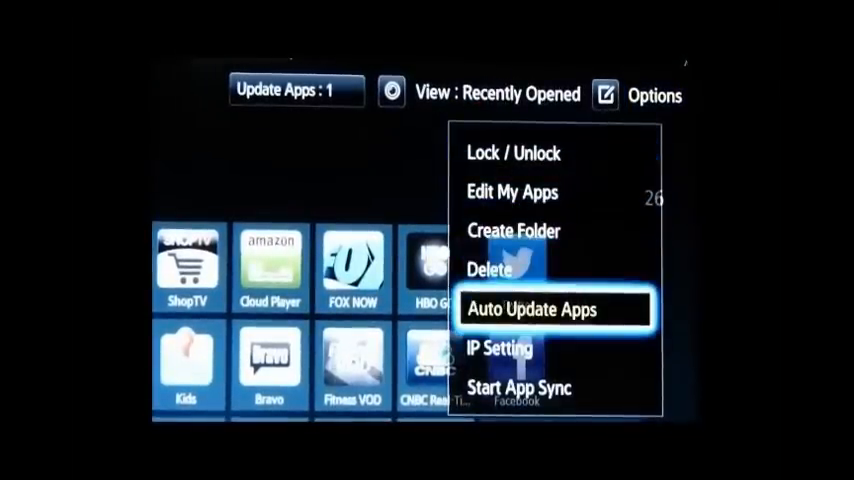
# Step: Choose IP Setting in the Options menu to bring up the address dialog
pyautogui.press('Down')
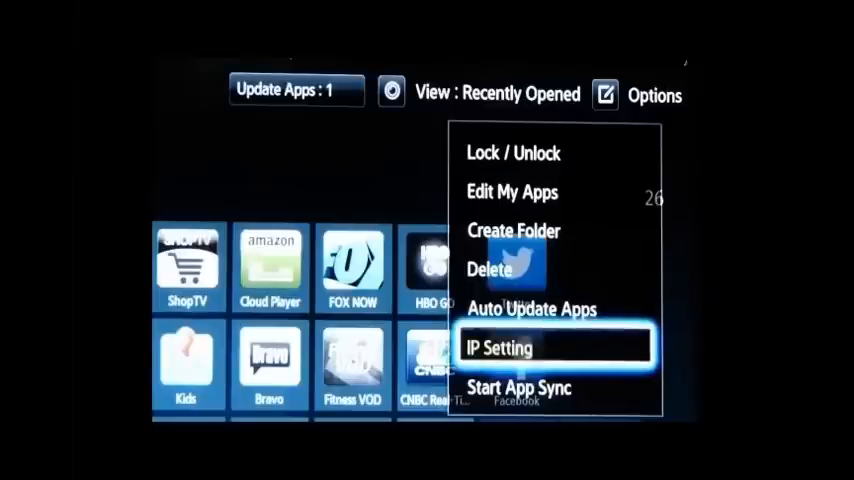
pyautogui.click(499, 347)
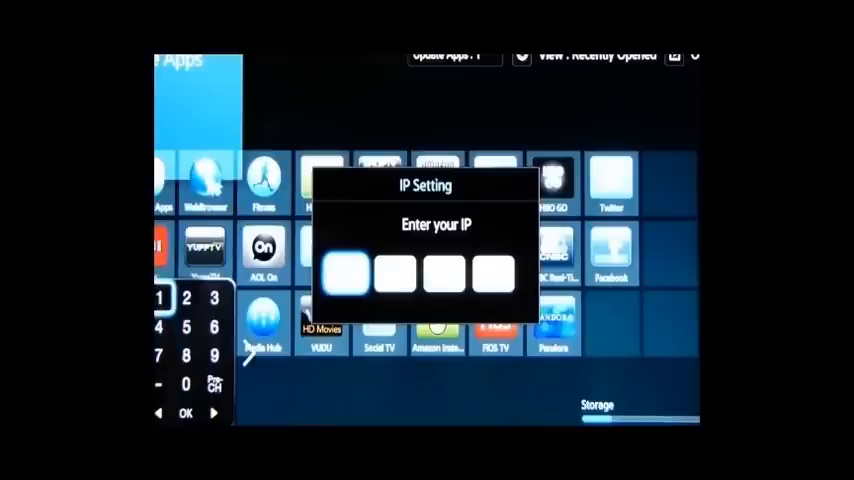
# Step: Enter the development server IP address starting 192.168.1 and confirm with OK
pyautogui.click(213, 357)
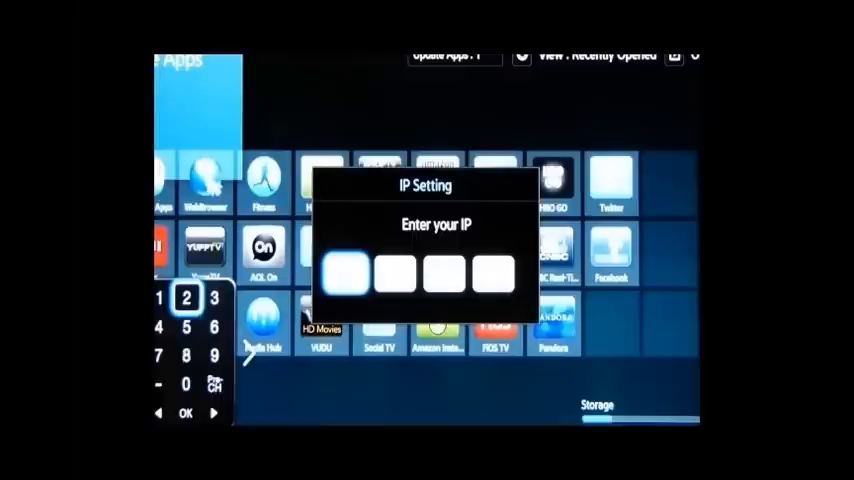
pyautogui.click(186, 355)
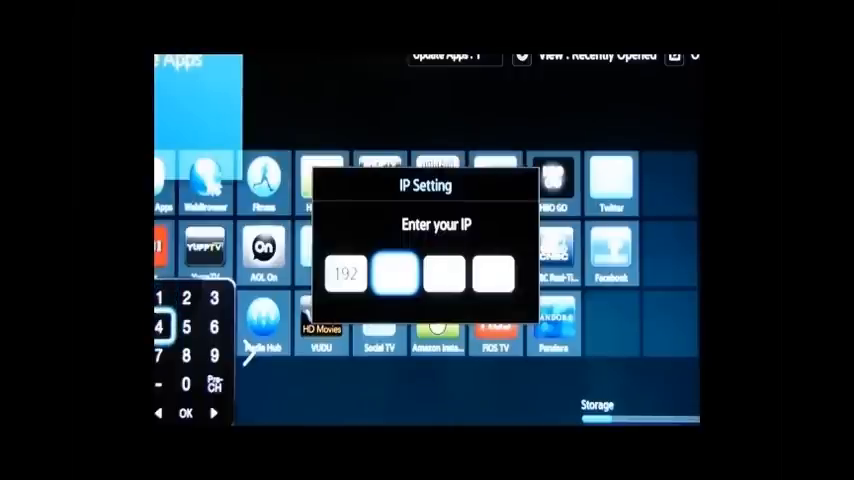
pyautogui.click(214, 326)
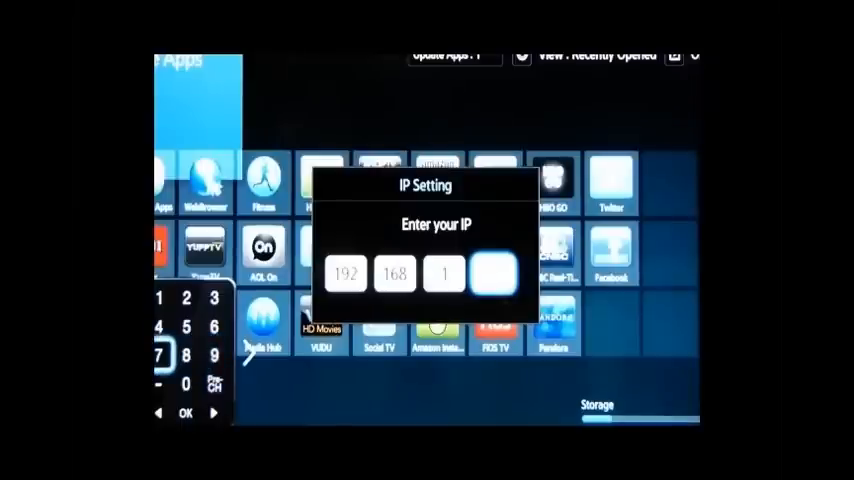
pyautogui.click(186, 298)
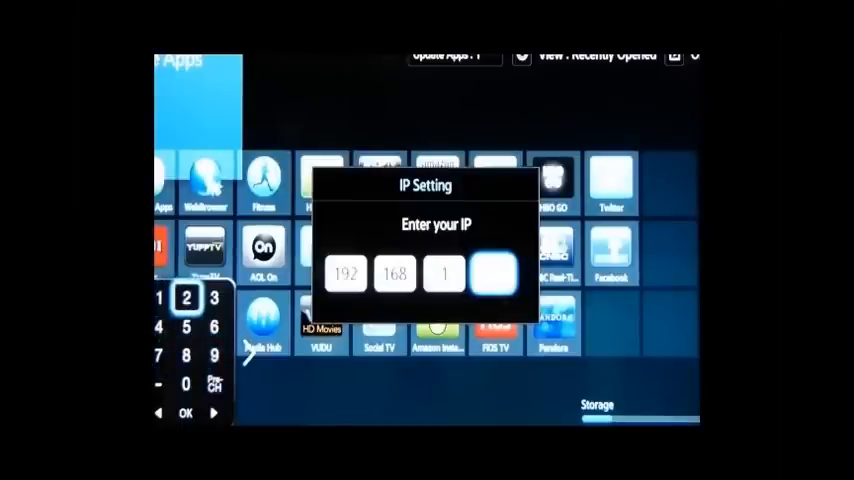
pyautogui.click(185, 354)
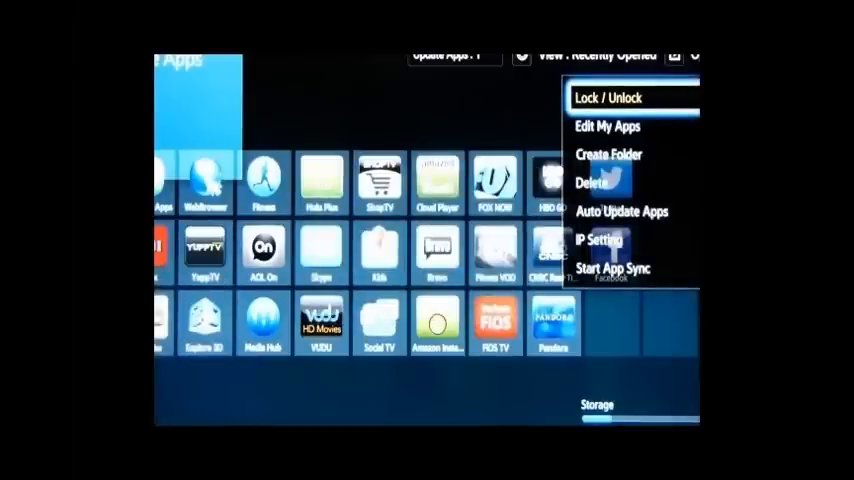
pyautogui.moveTo(620, 268)
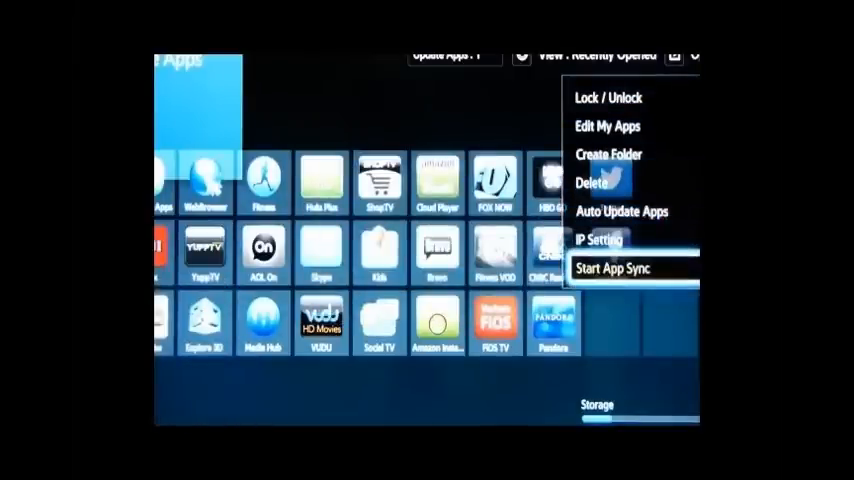
# Step: Select Start App Sync, which opens Network Settings for network 2WIRE436
pyautogui.click(618, 269)
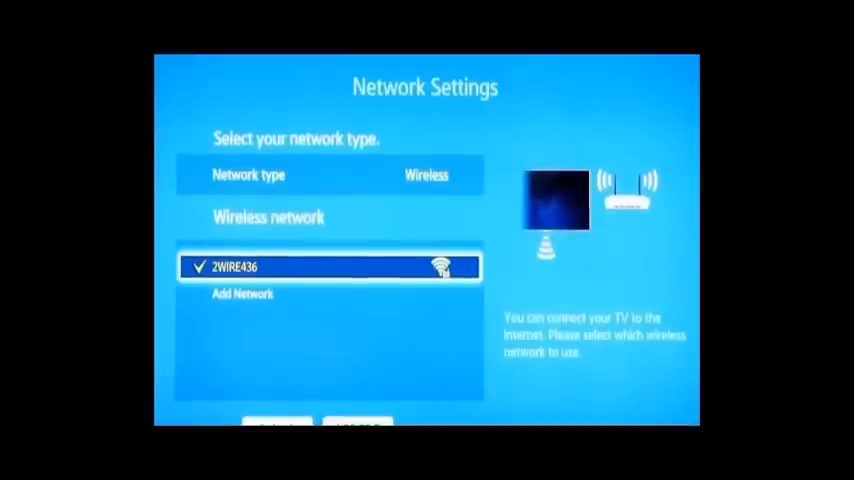
# Step: Exit Network Settings and return to the installed apps grid
pyautogui.press('Up')
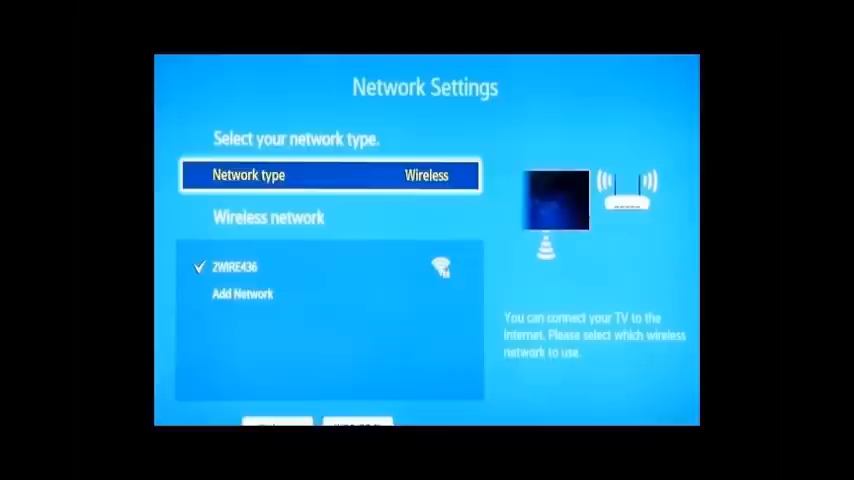
pyautogui.press('down')
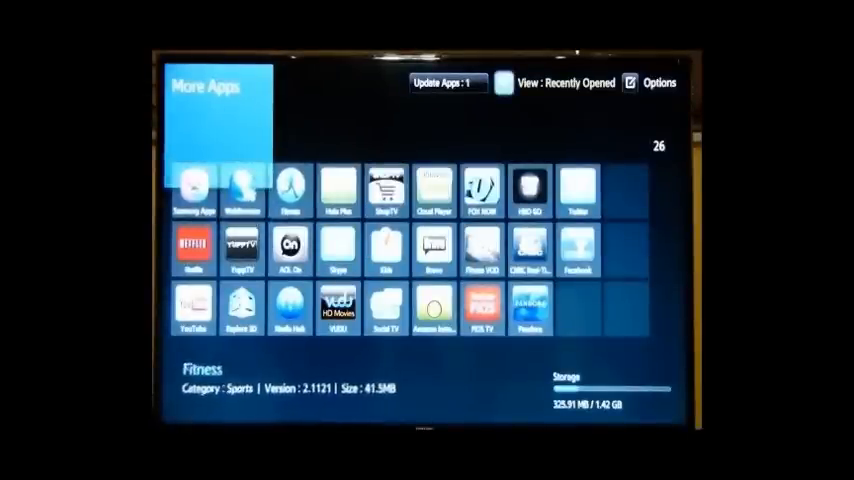
# Step: Run Start App Sync again from Options, adding two SerGio apps (28 total)
pyautogui.click(660, 83)
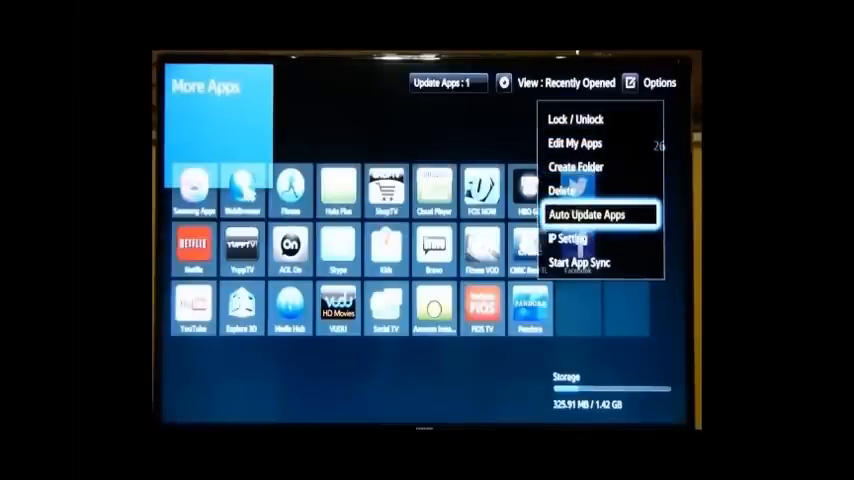
pyautogui.moveTo(580, 262)
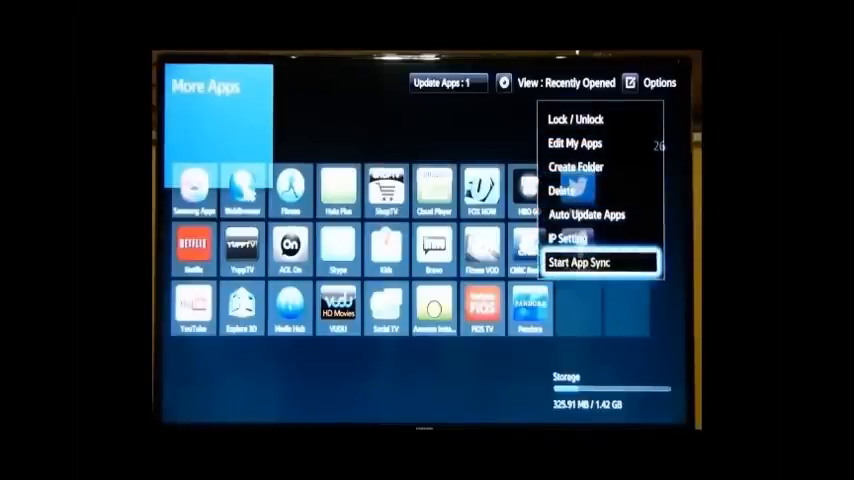
pyautogui.click(577, 262)
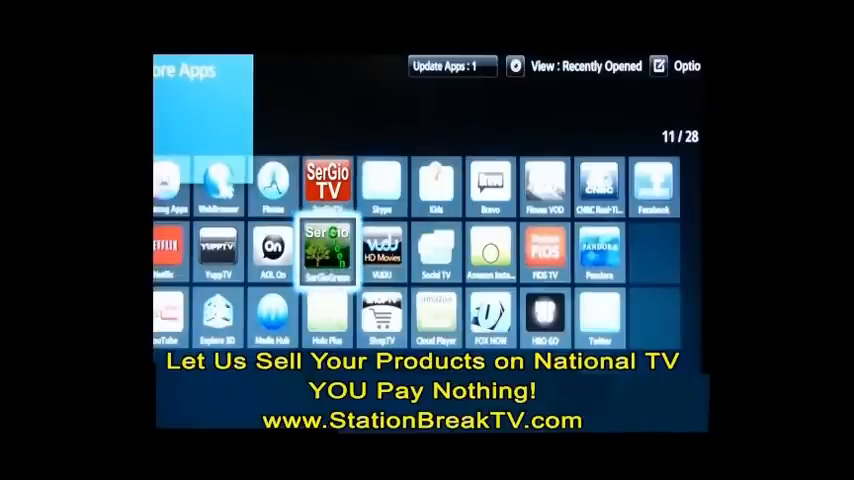
# Step: Move focus from SerGioGreen up to the newly synced SerGioTV app
pyautogui.press('up')
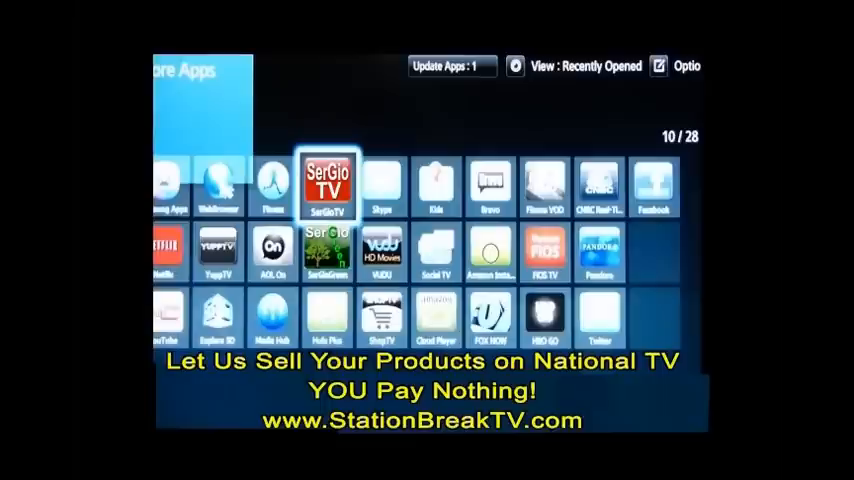